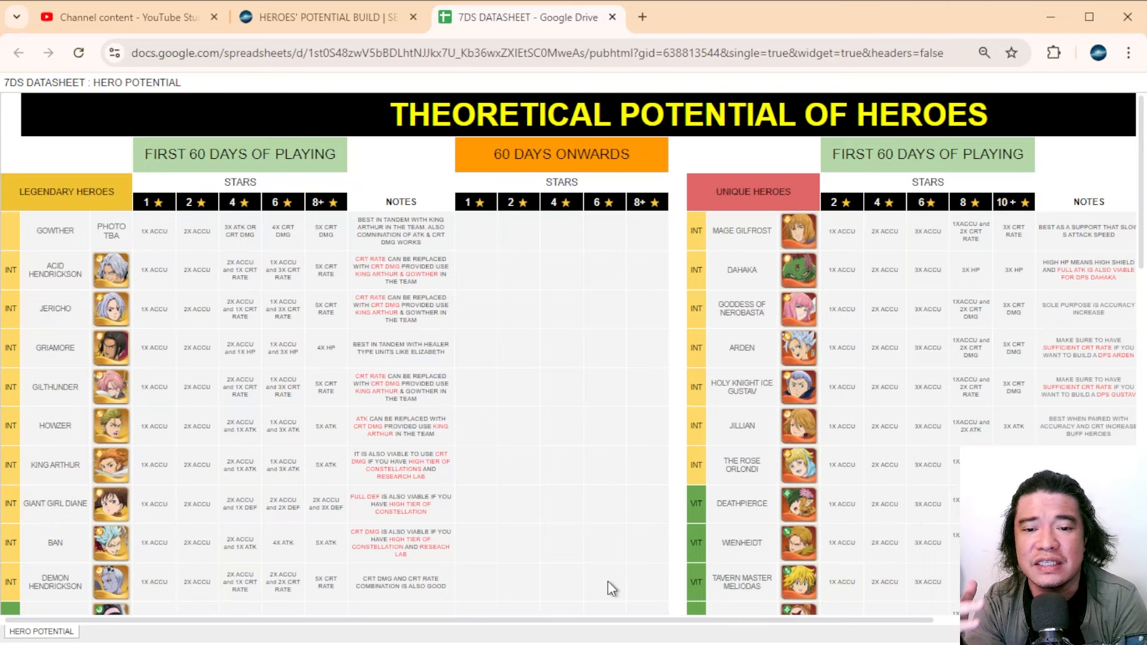
mouse_move(679, 512)
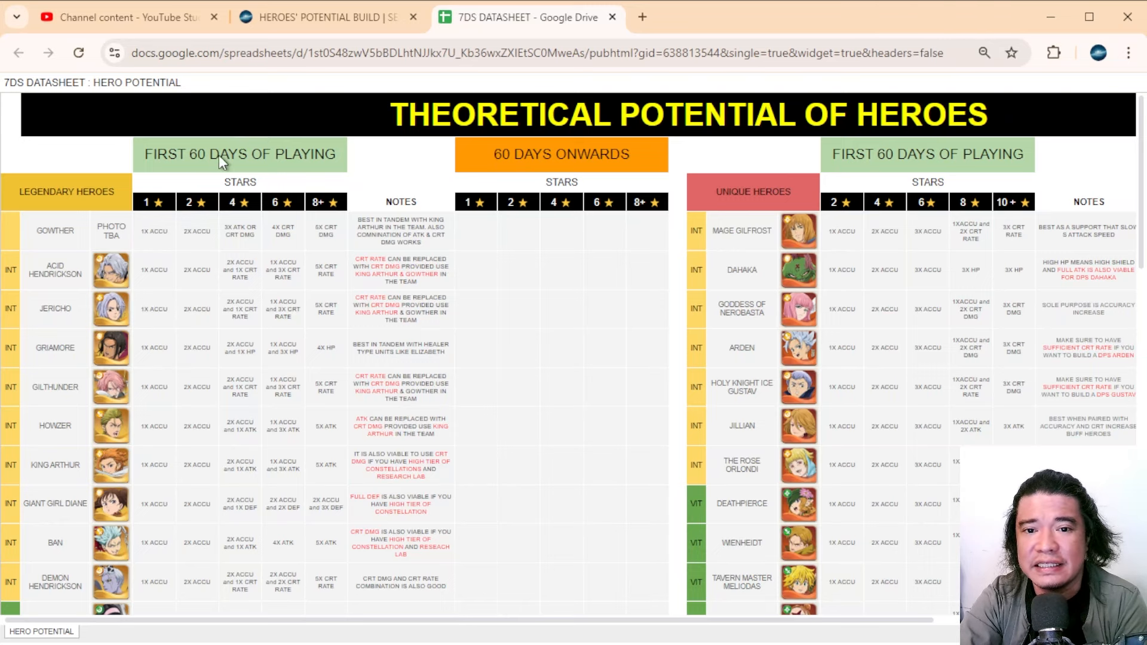
mouse_move(560, 163)
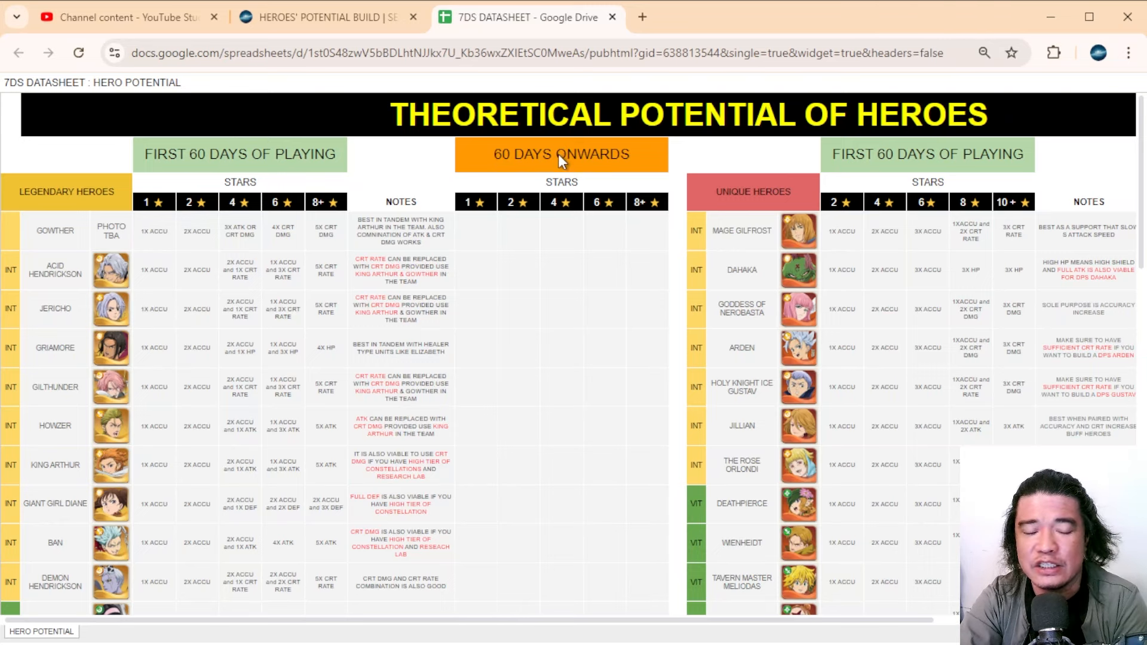
mouse_move(62, 205)
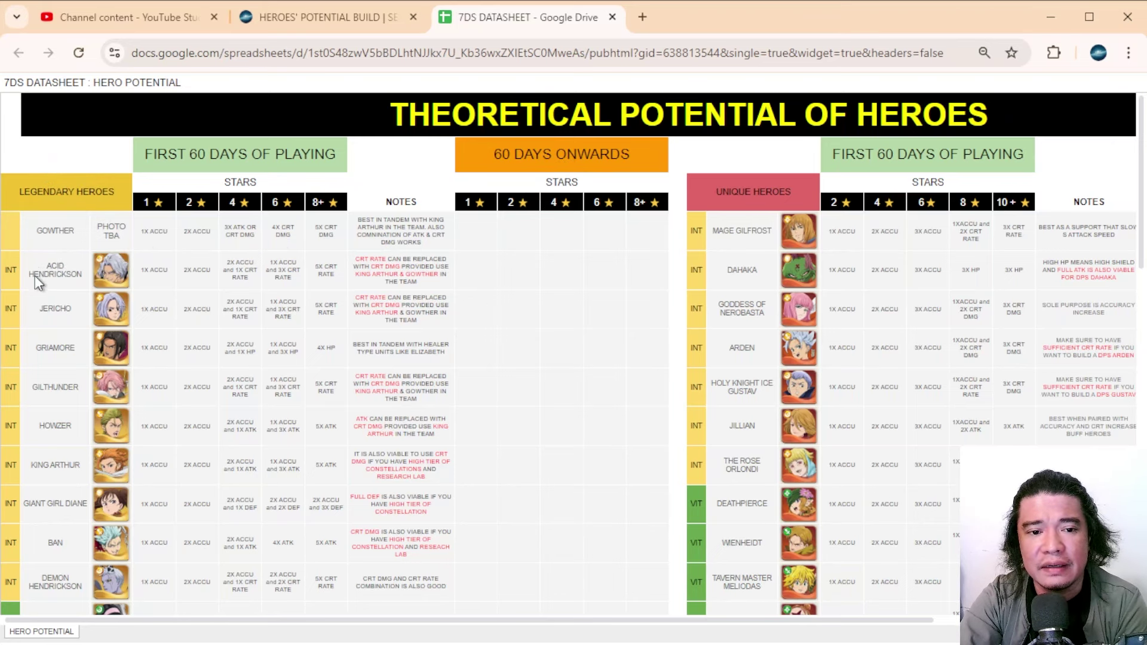
Scroll down past the hero tables to the 'Why Accuracy?' section and its Done and Upcoming goals.
scroll(down, 3)
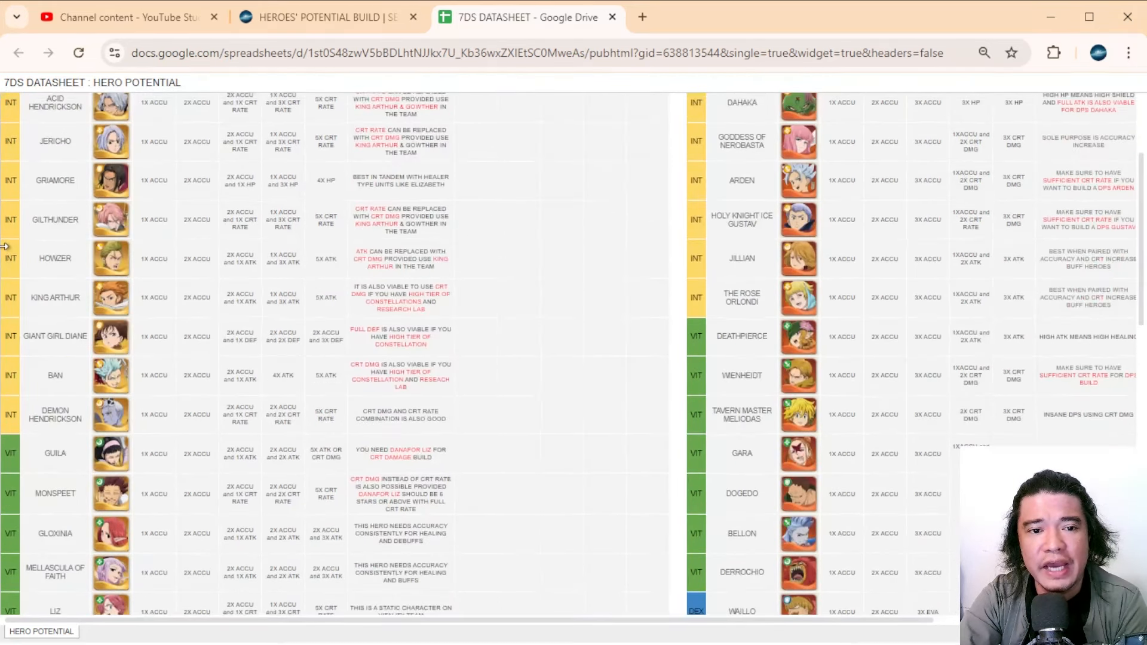
scroll(down, 3)
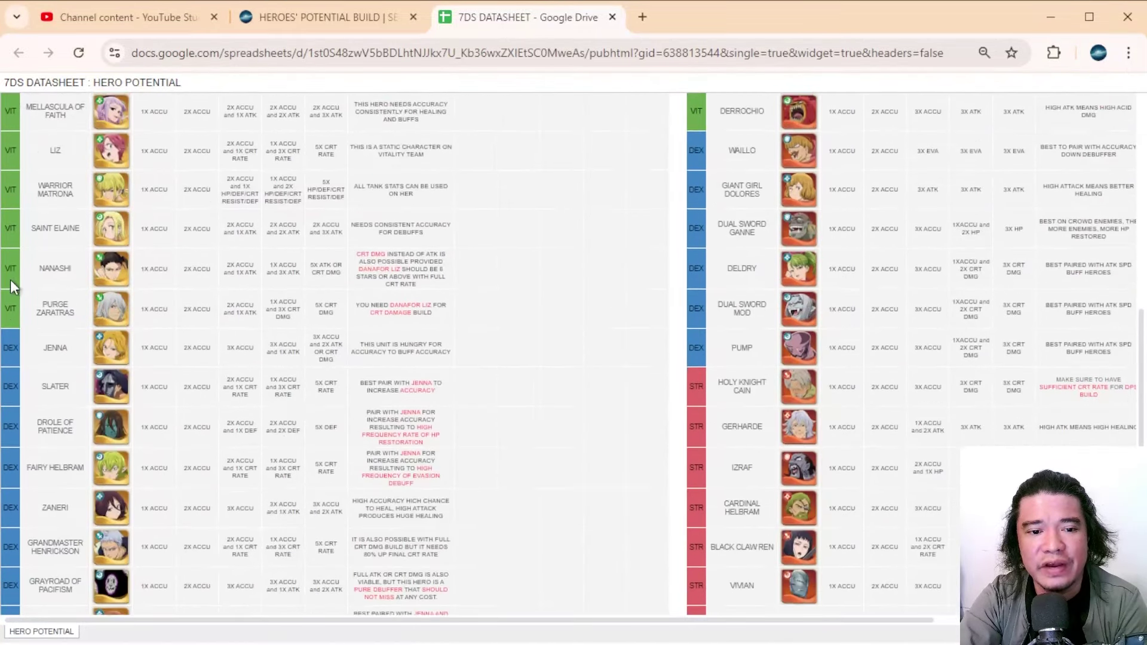
scroll(down, 3)
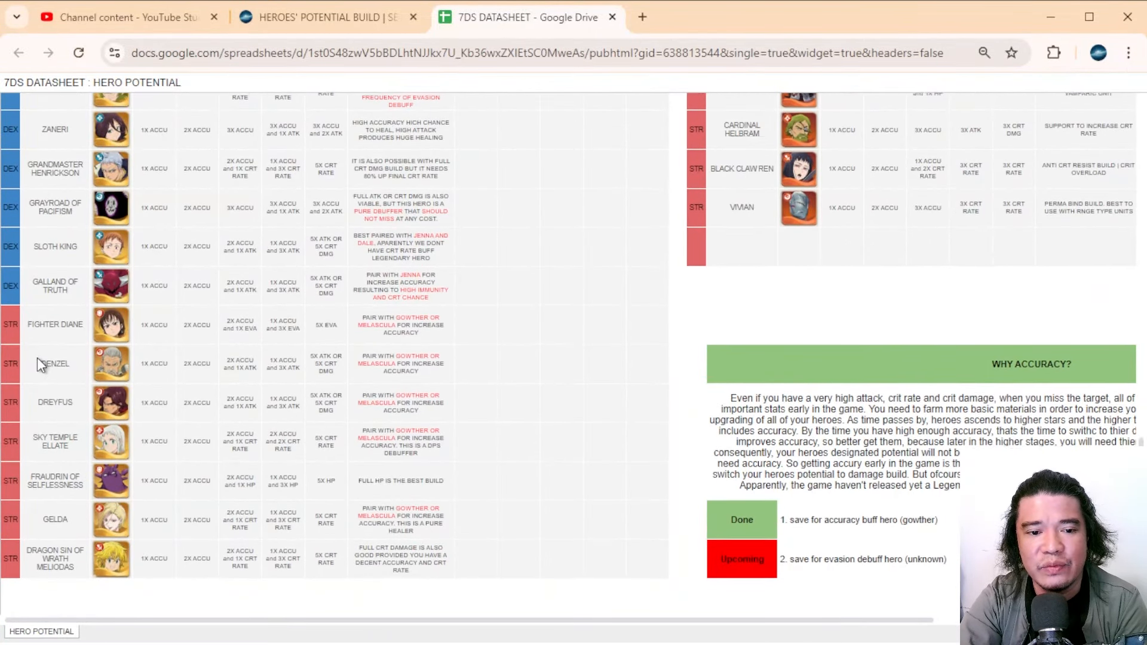
scroll(up, 3)
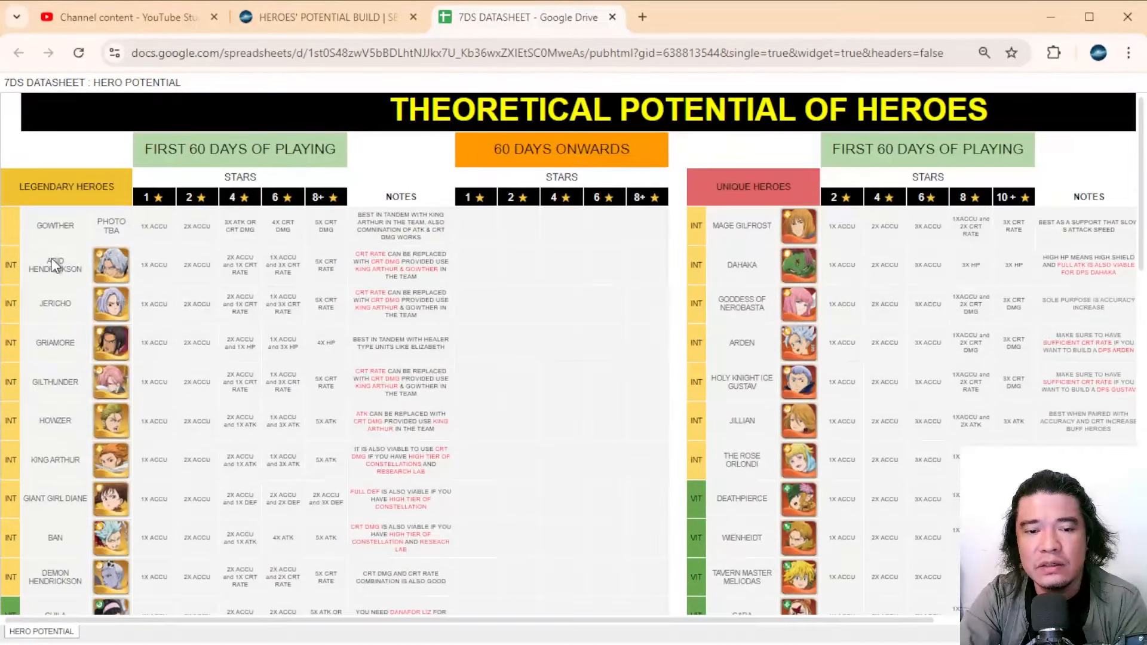
mouse_move(117, 311)
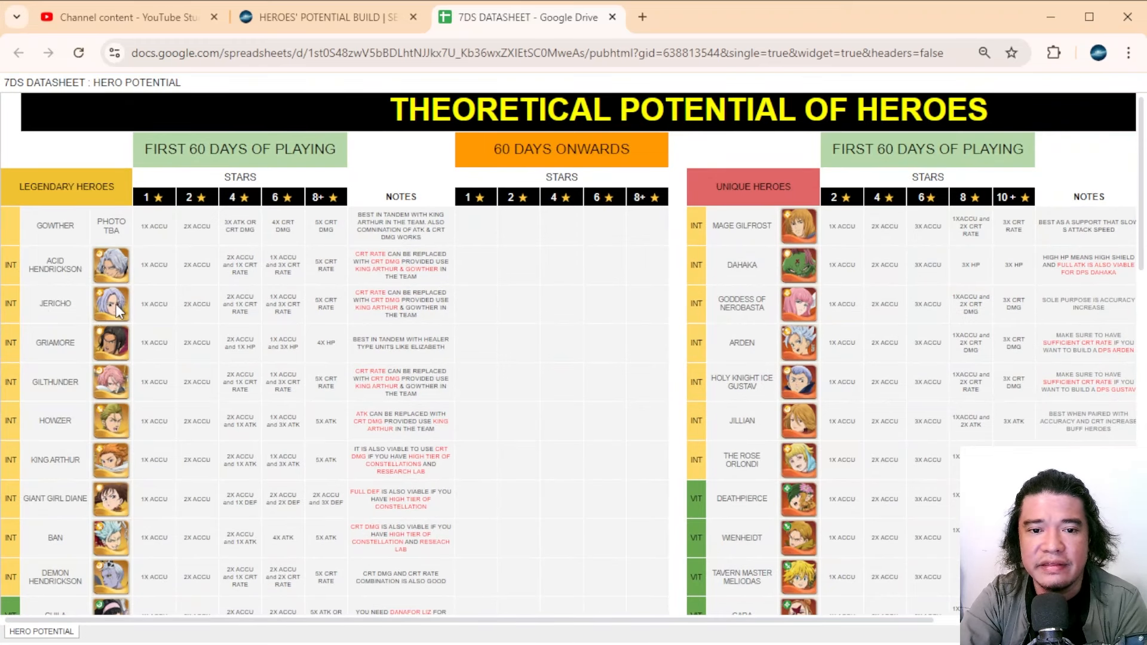
scroll(right, 3)
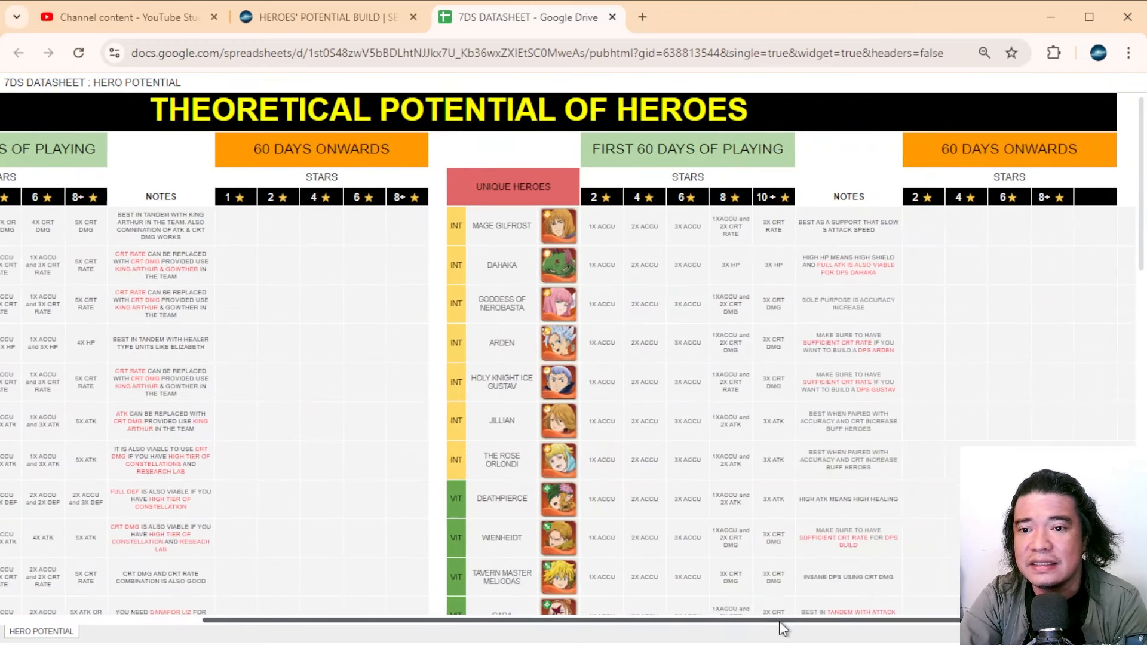
scroll(down, 3)
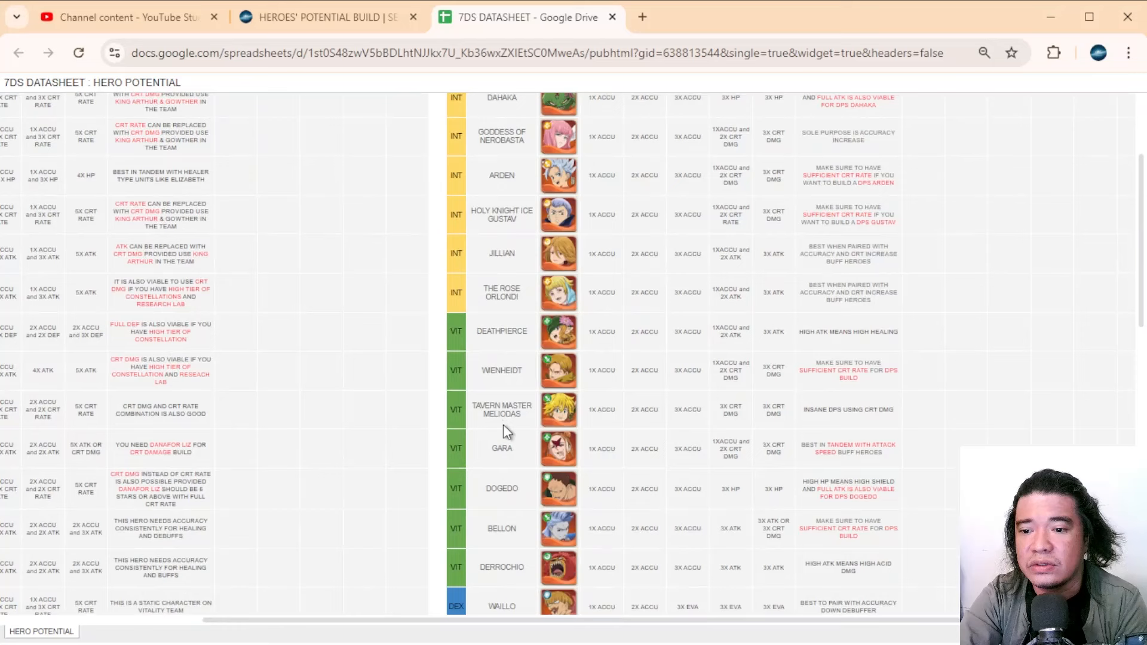
scroll(up, 3)
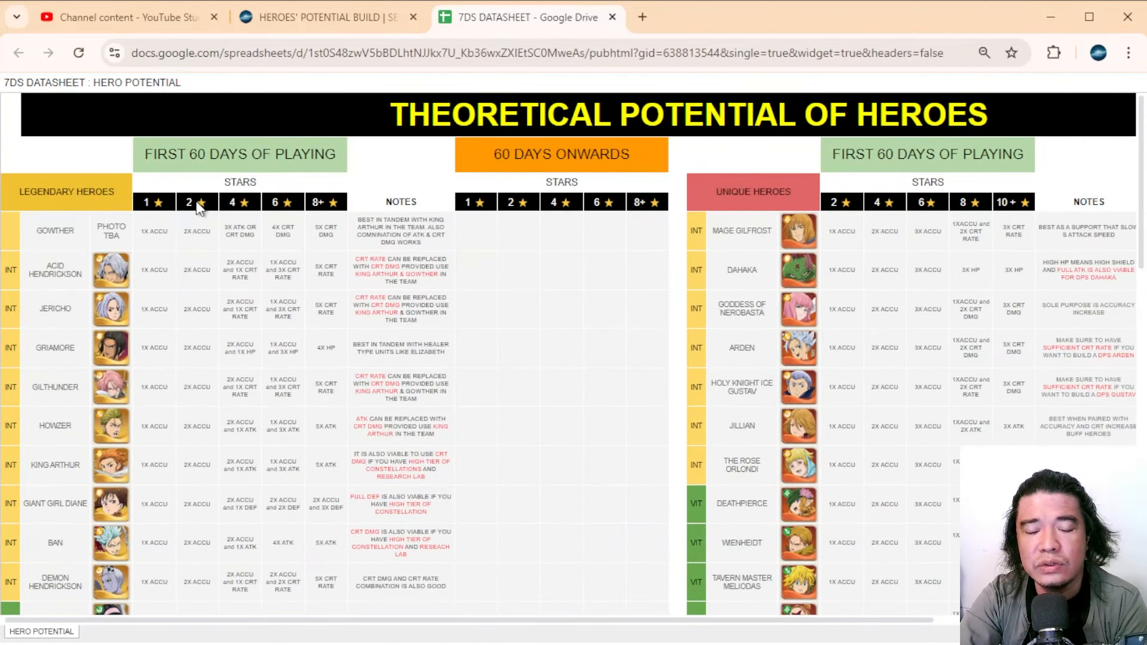
mouse_move(326, 208)
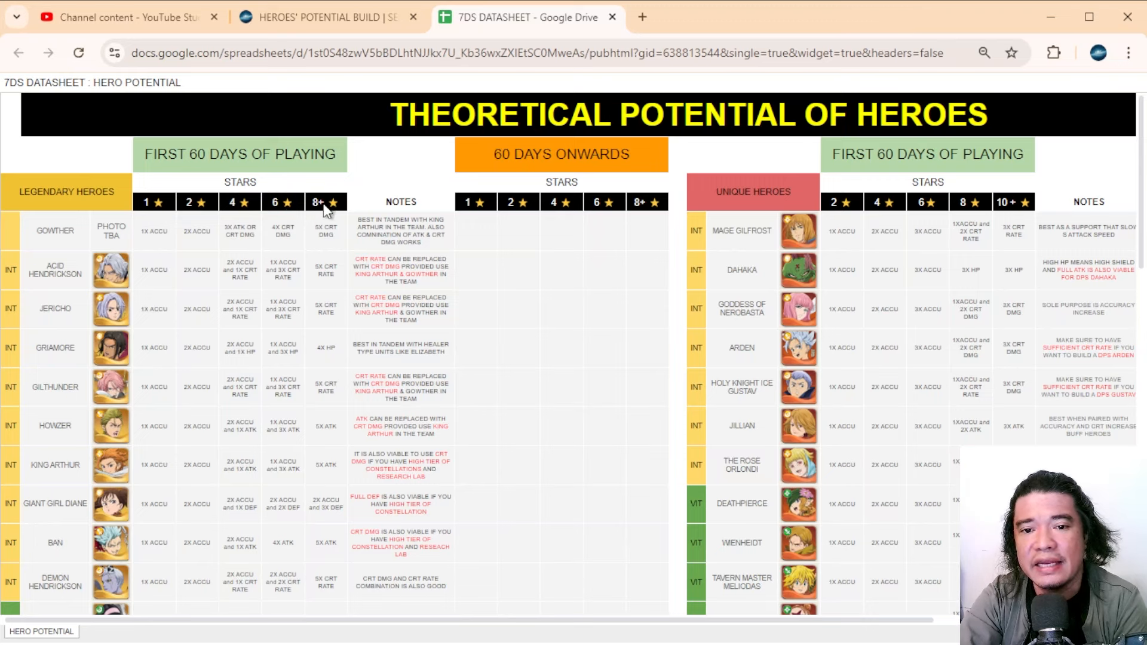
mouse_move(277, 264)
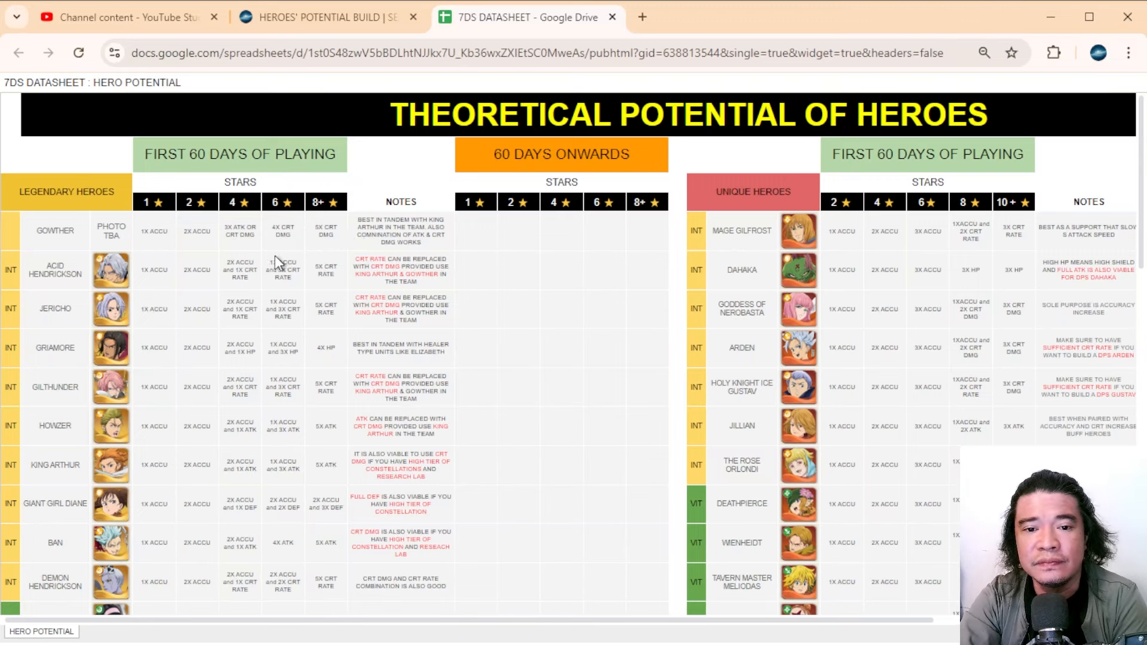
mouse_move(398, 399)
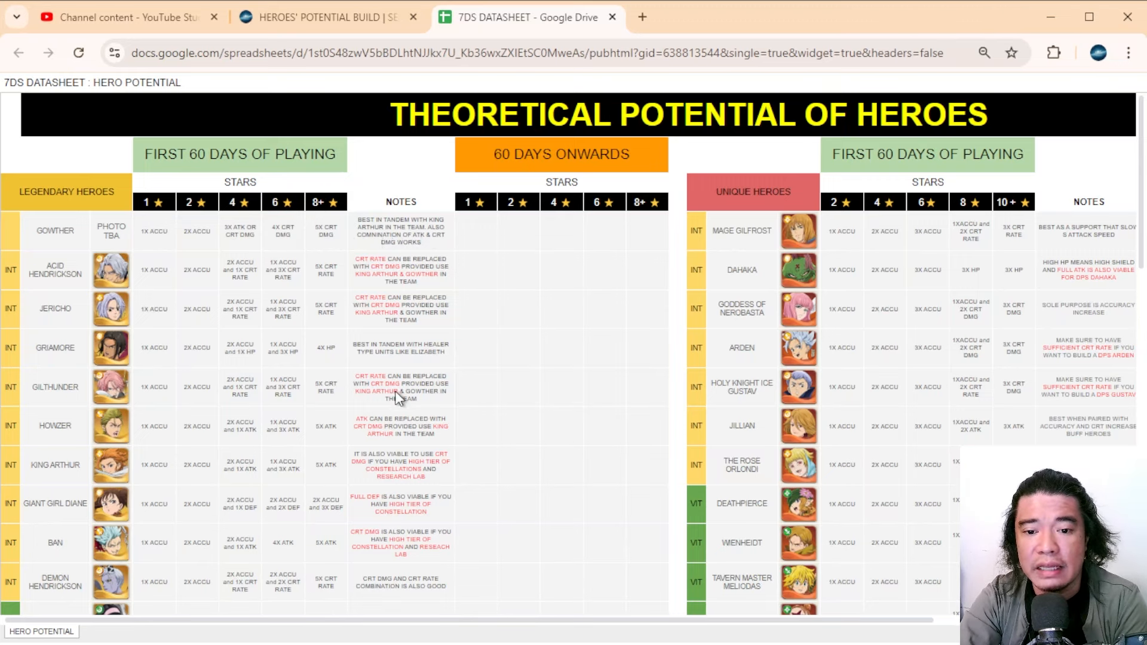
scroll(down, 3)
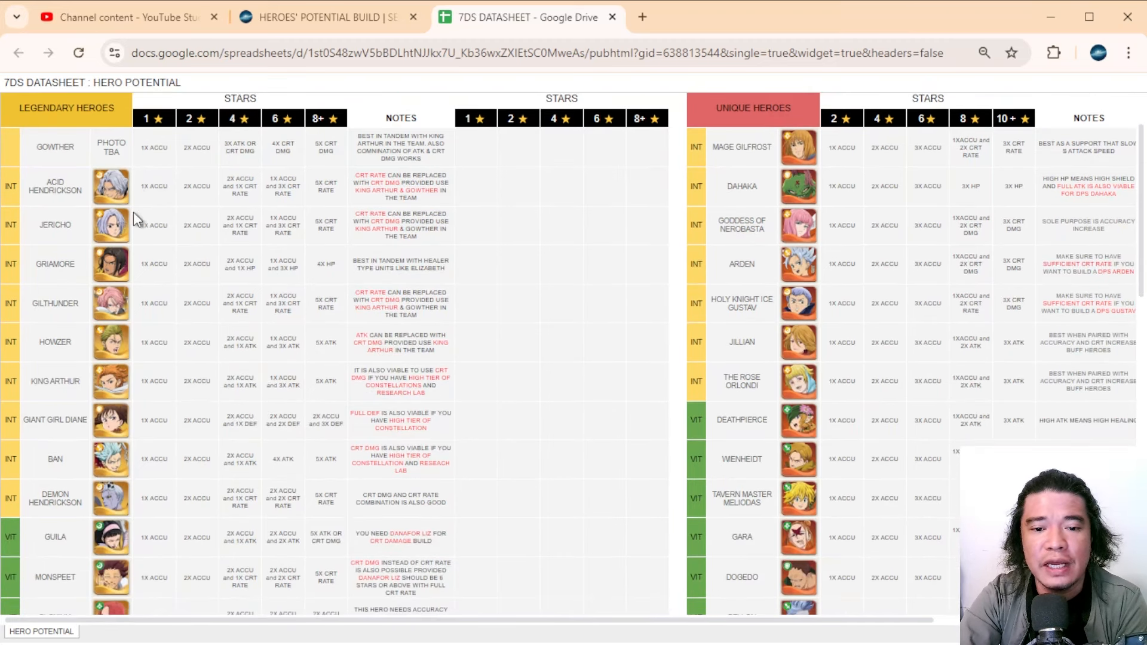
scroll(down, 3)
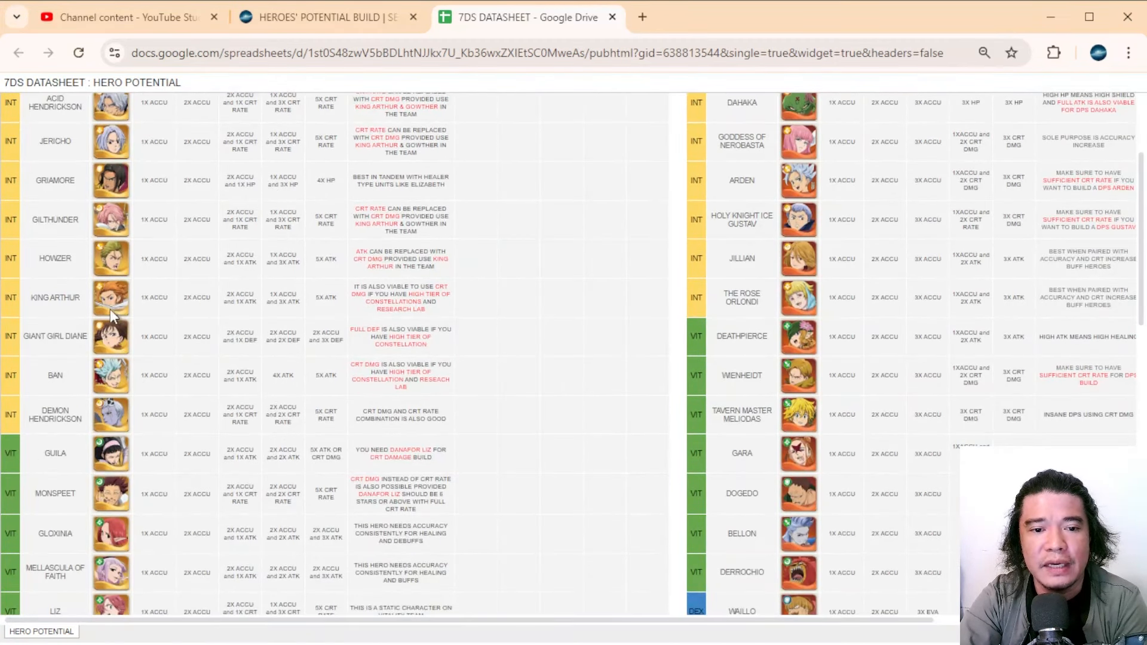
mouse_move(176, 350)
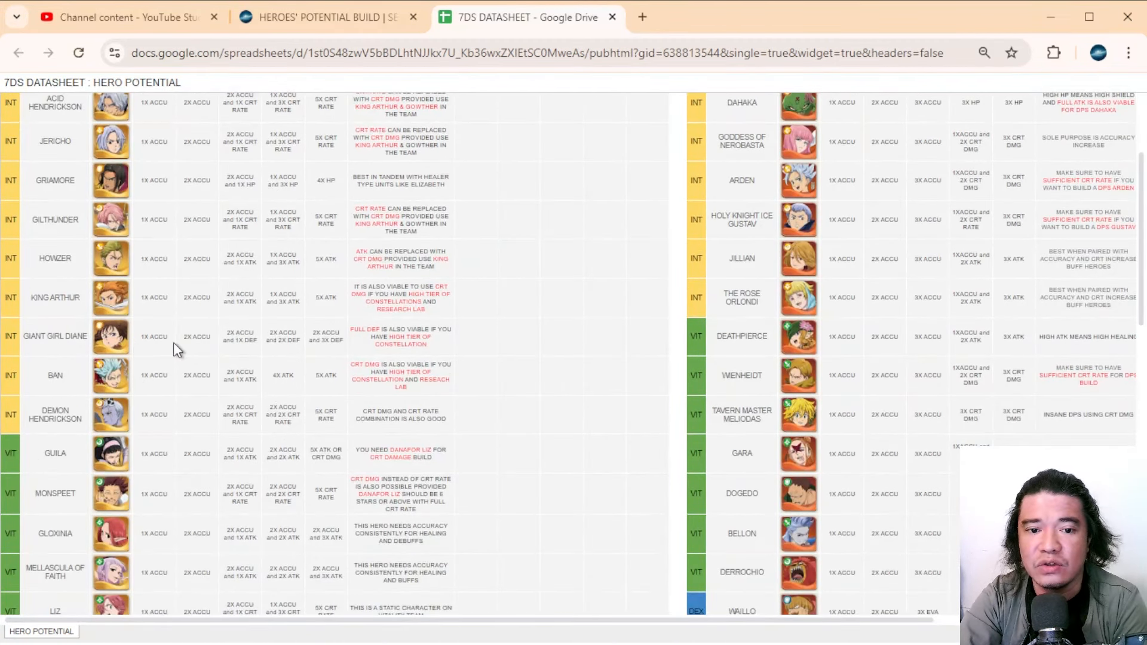
scroll(up, 3)
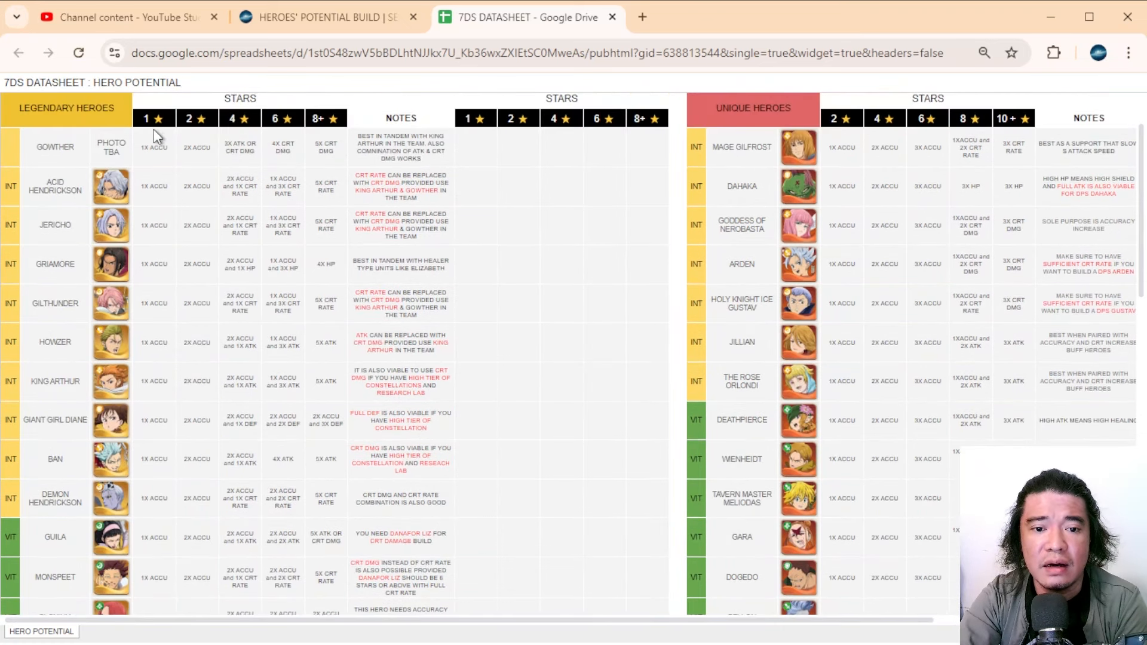
mouse_move(169, 437)
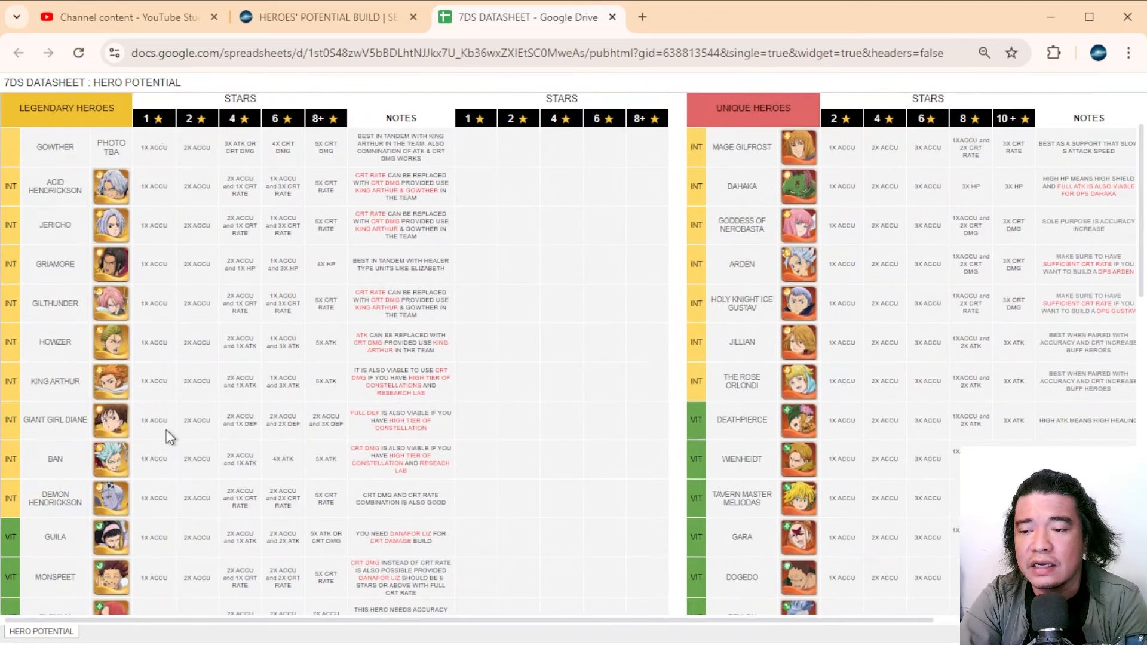
mouse_move(167, 427)
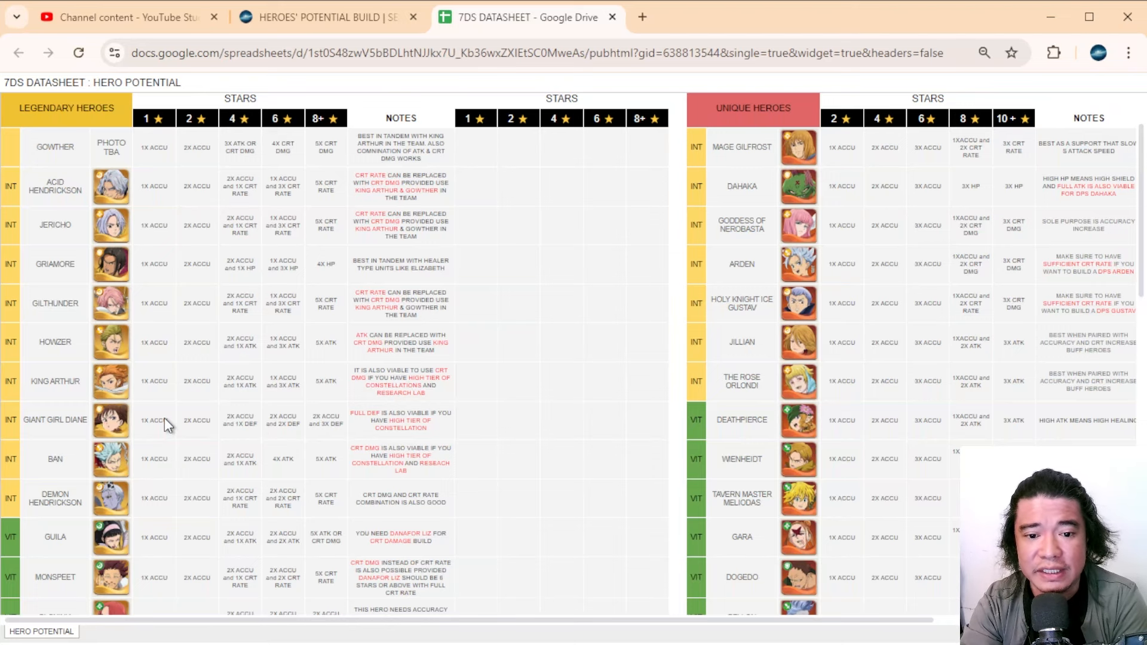
mouse_move(196, 426)
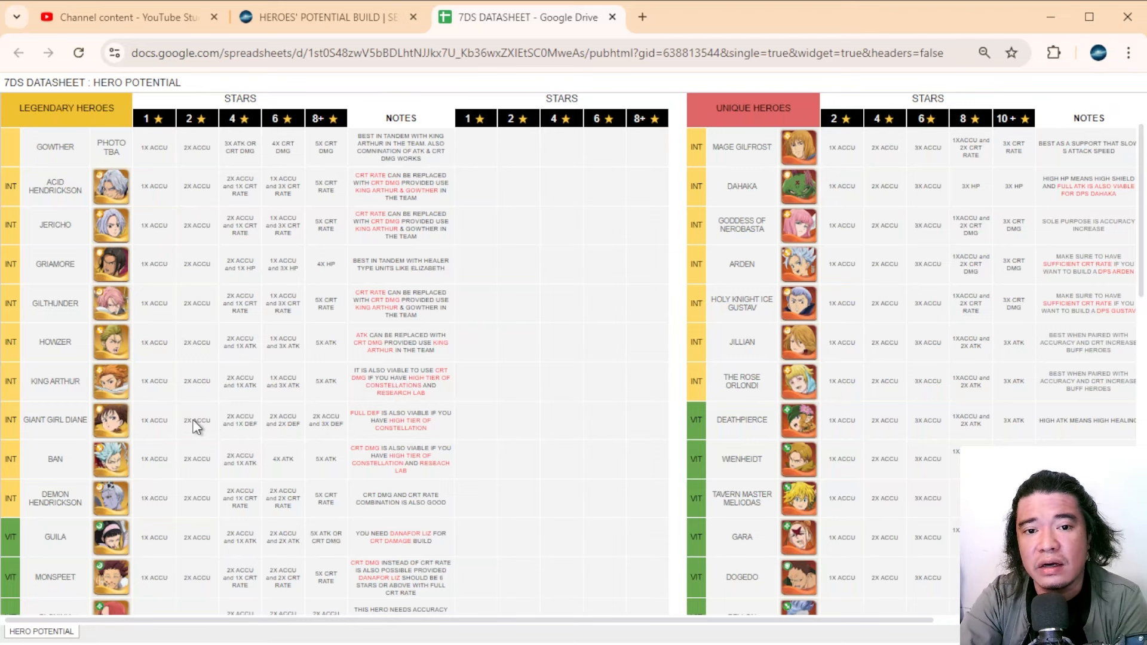
mouse_move(242, 406)
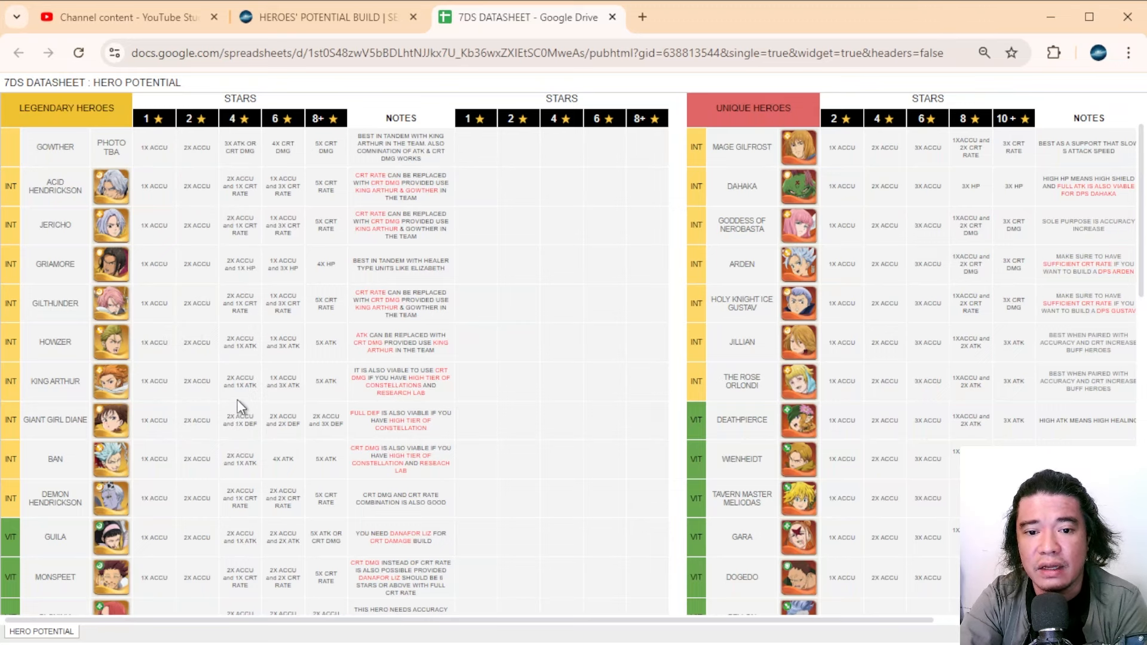
mouse_move(225, 431)
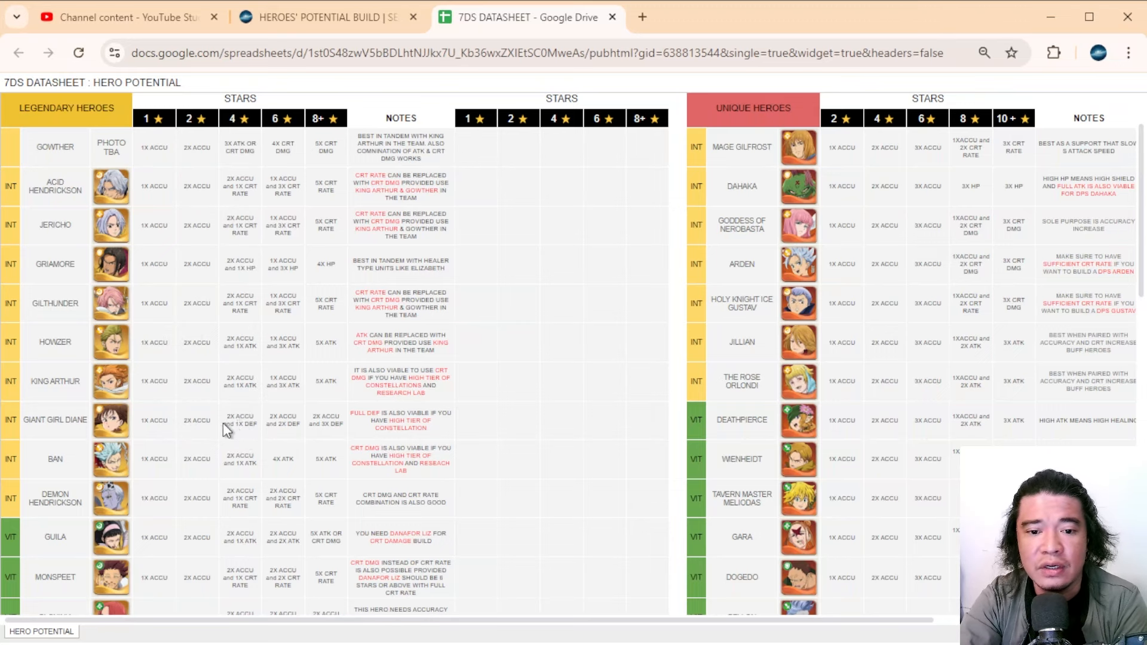
mouse_move(247, 439)
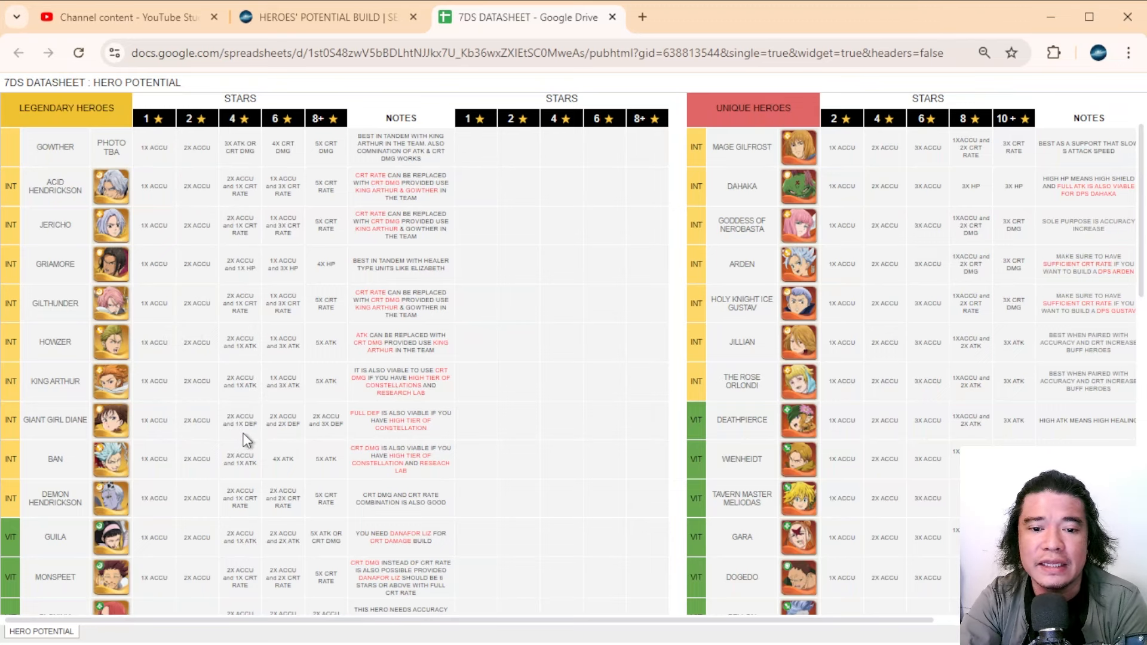
mouse_move(239, 441)
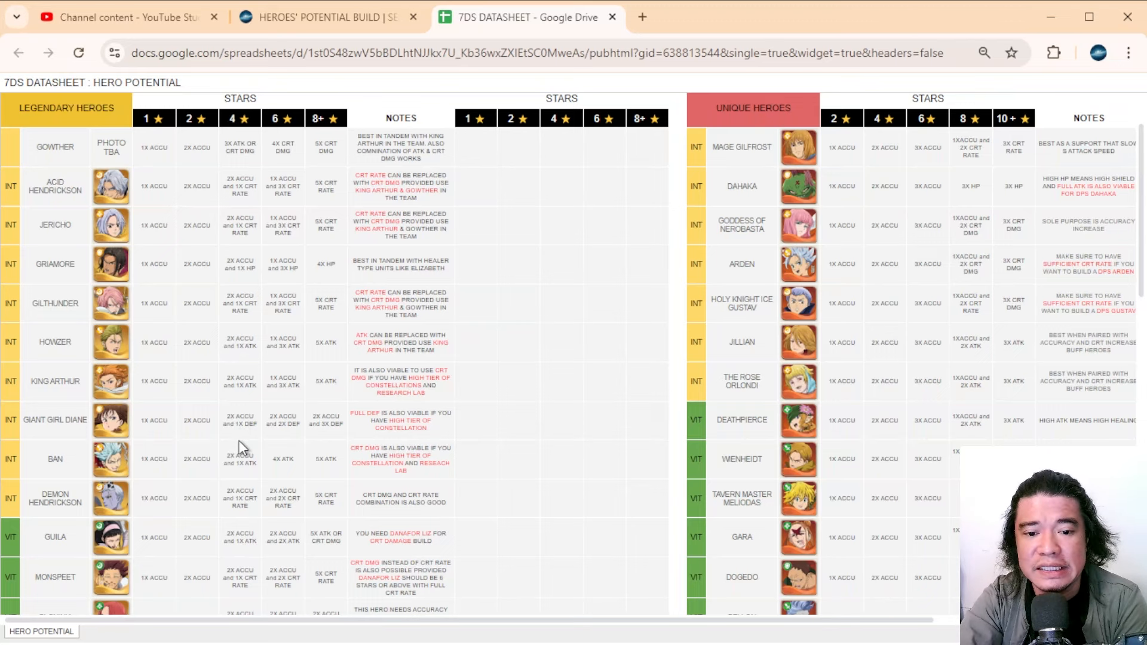
mouse_move(252, 445)
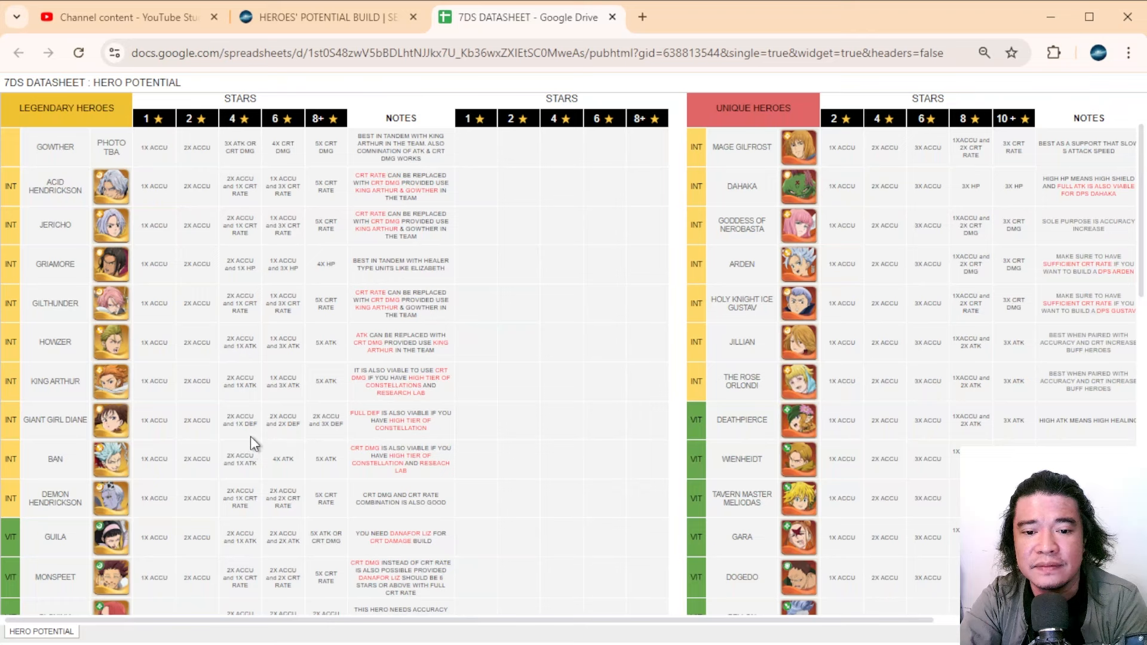
mouse_move(270, 429)
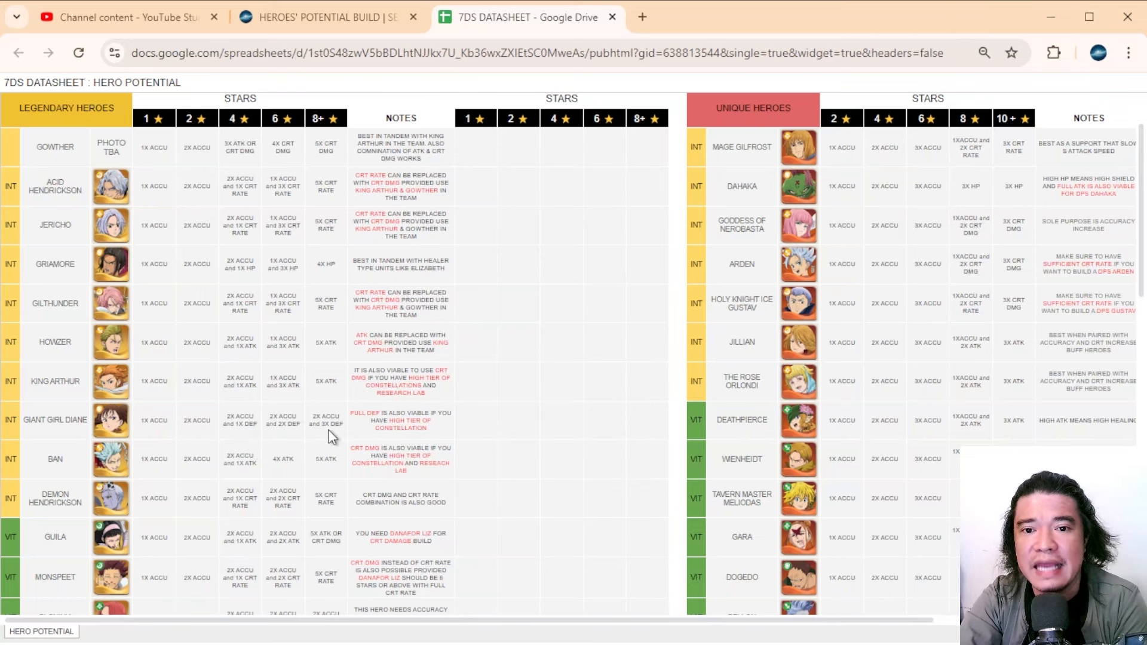
mouse_move(329, 441)
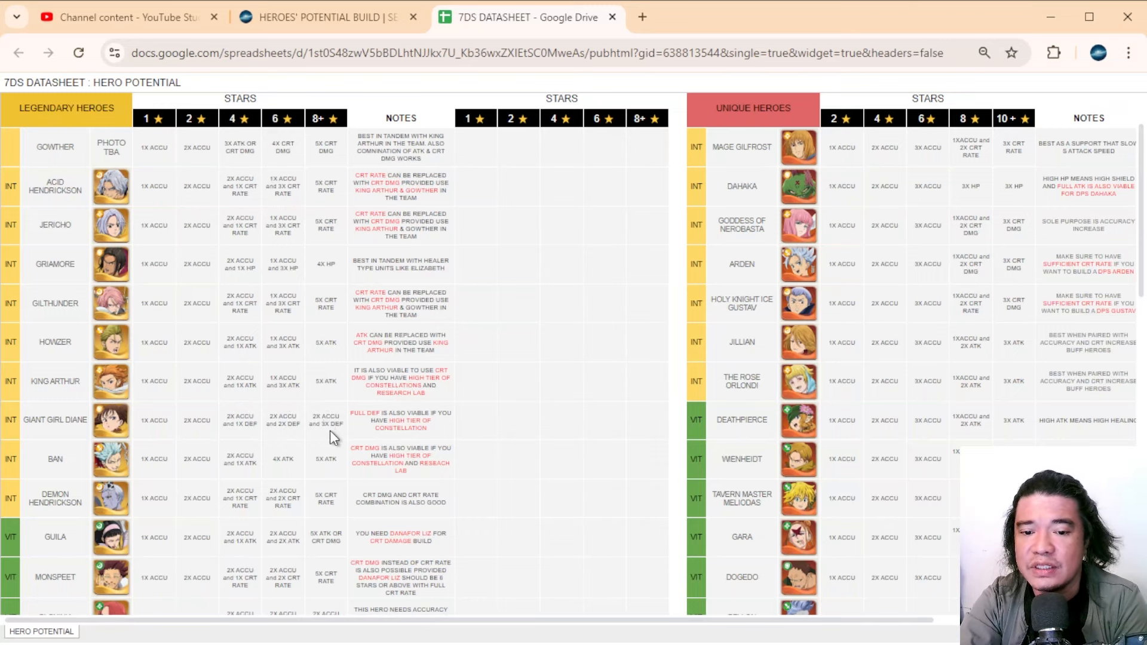
mouse_move(331, 434)
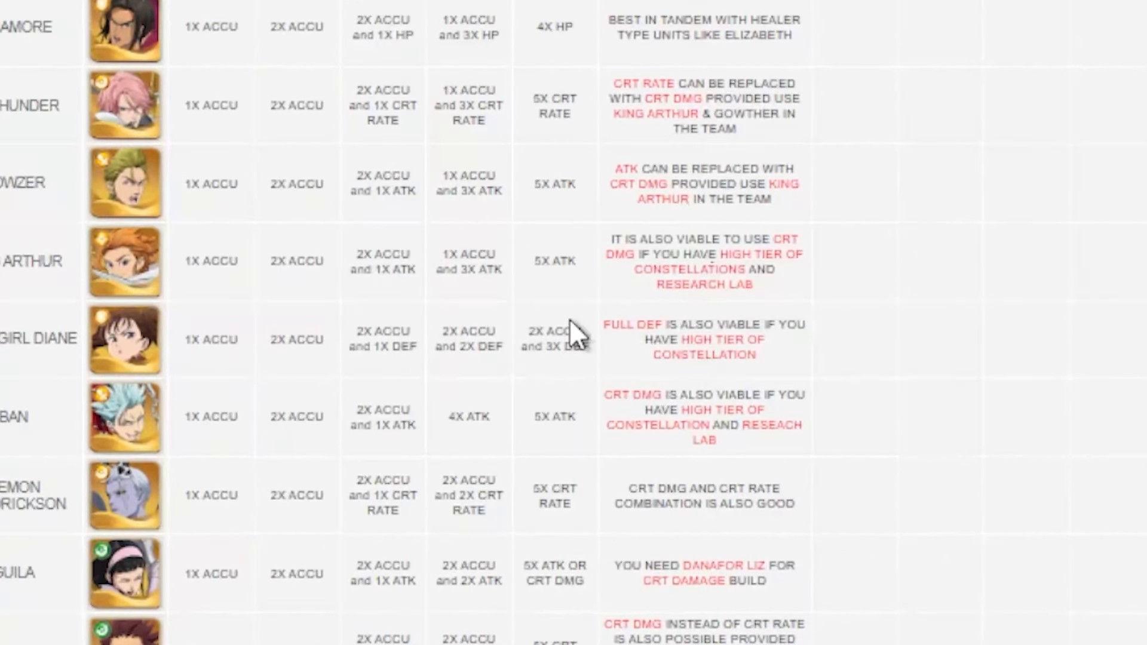
mouse_move(761, 344)
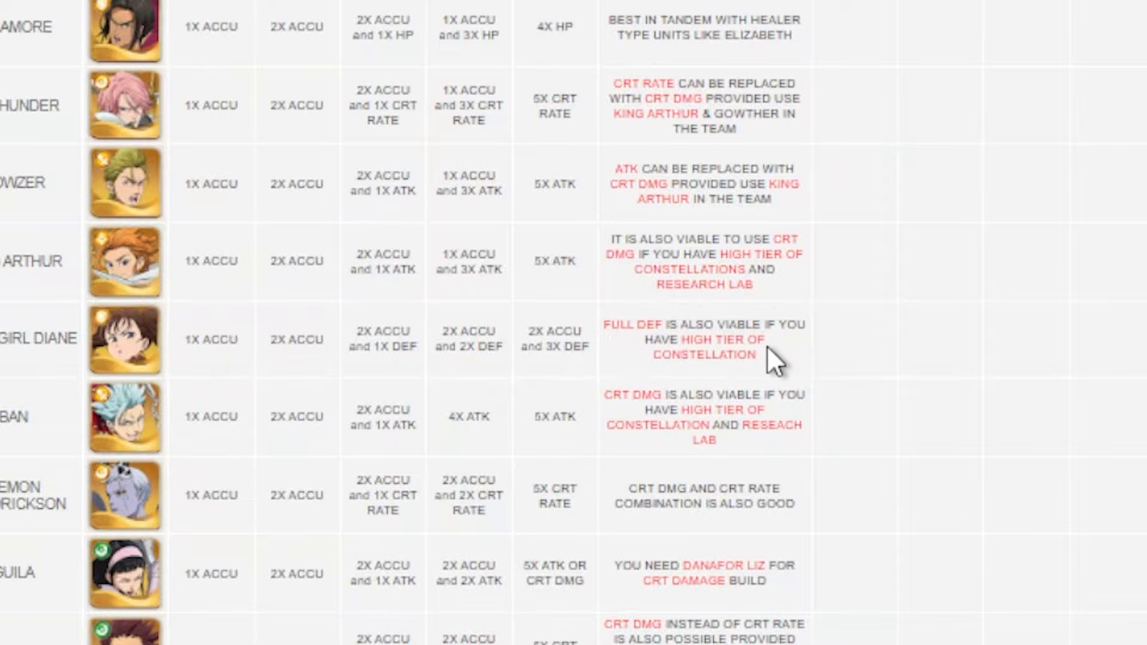
mouse_move(757, 373)
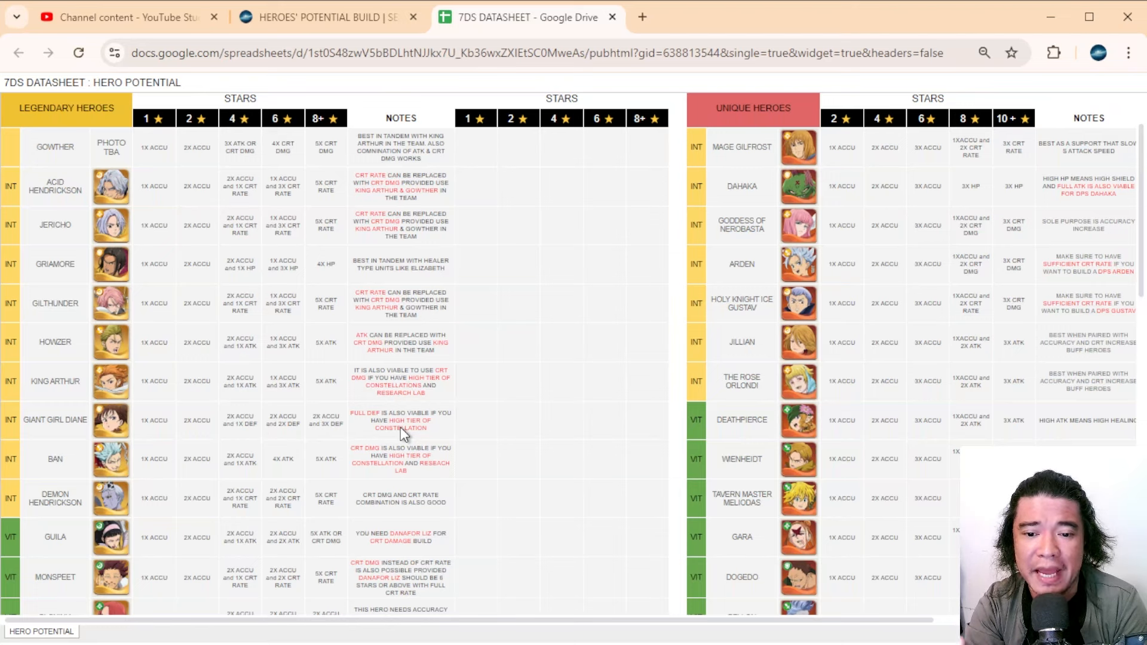
mouse_move(281, 306)
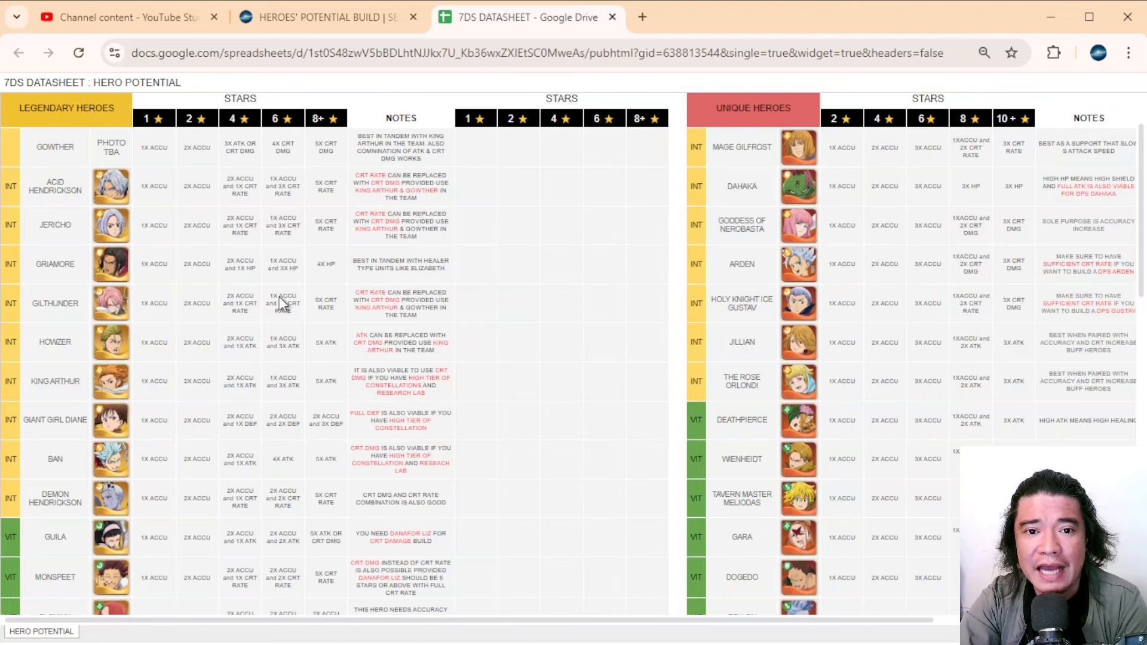
mouse_move(328, 424)
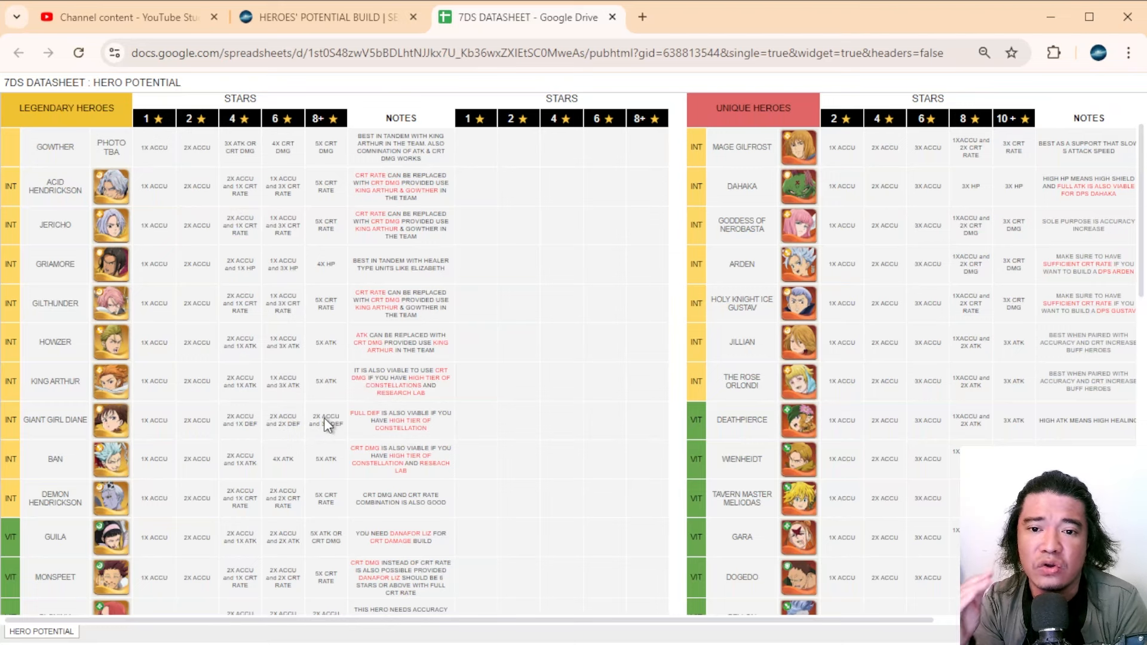
mouse_move(270, 425)
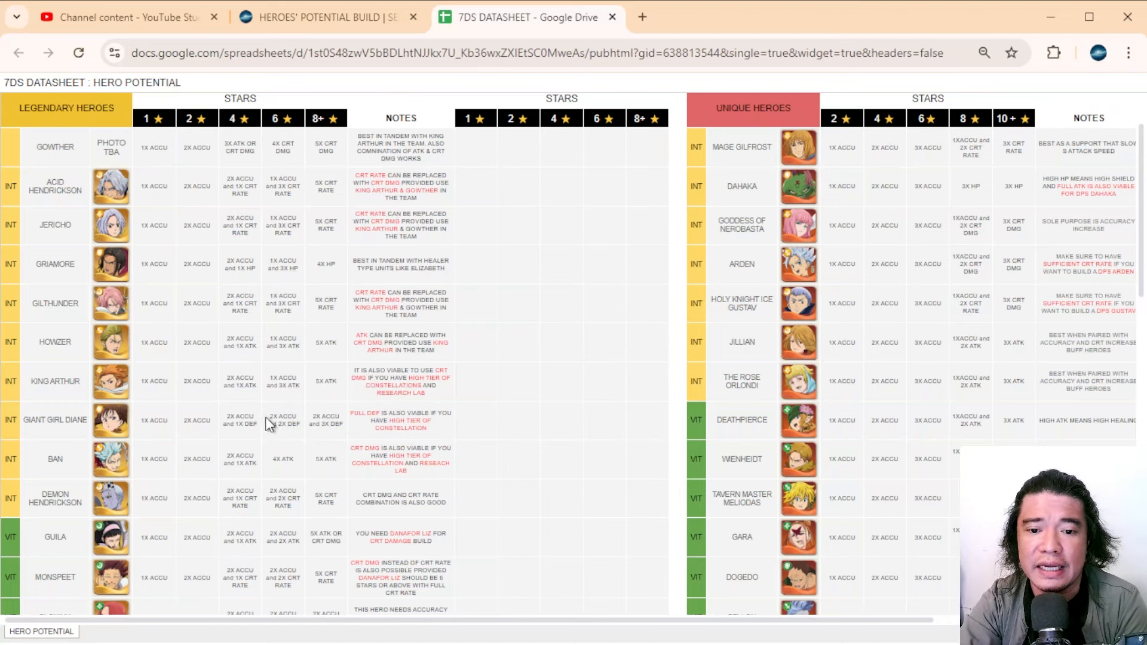
mouse_move(332, 189)
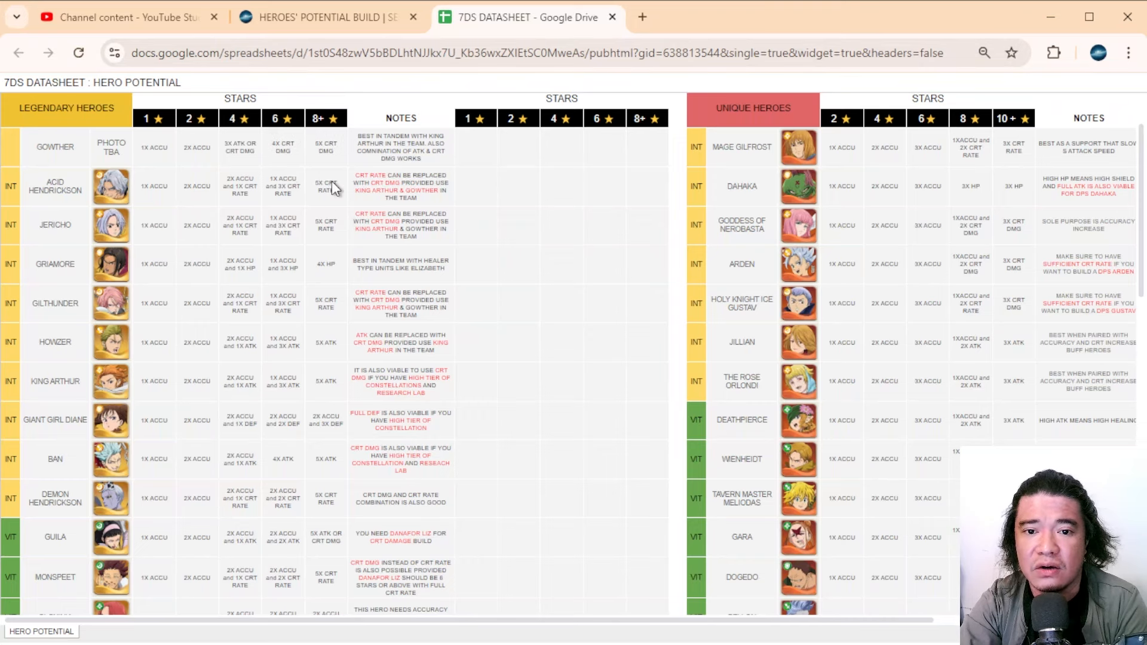
mouse_move(313, 235)
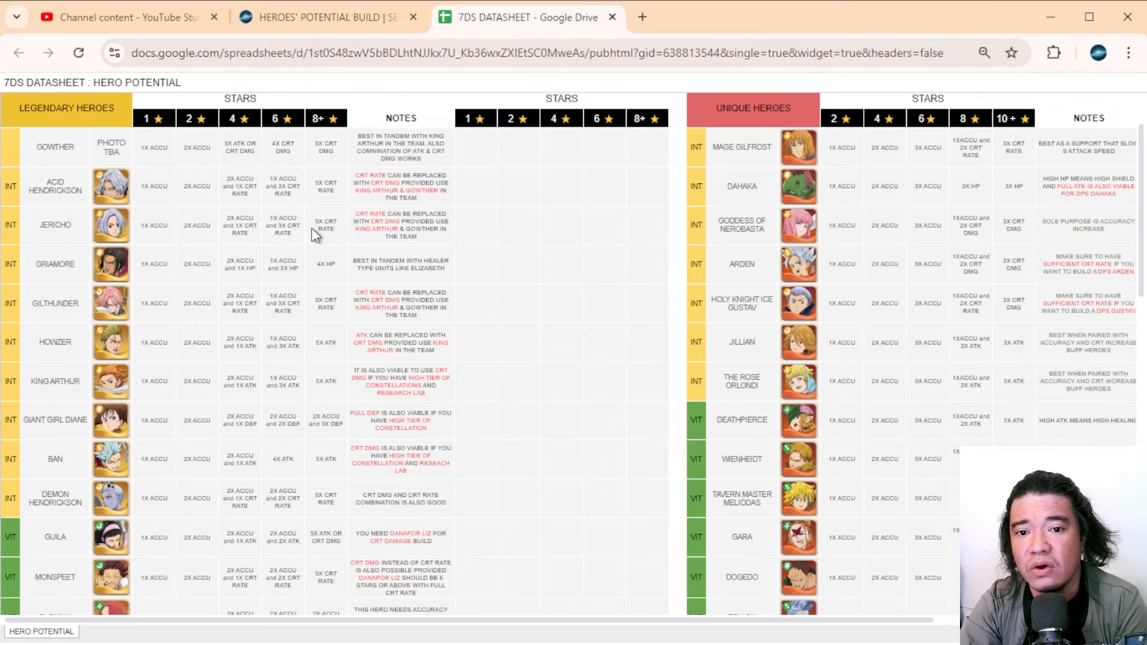
scroll(down, 3)
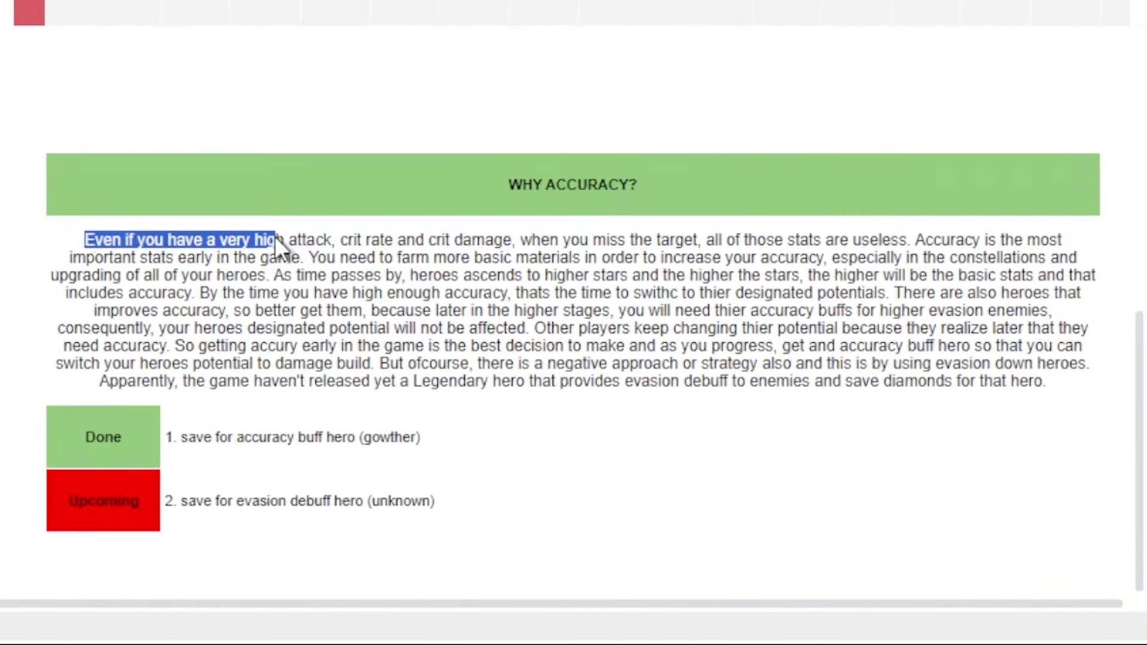
double_click(366, 240)
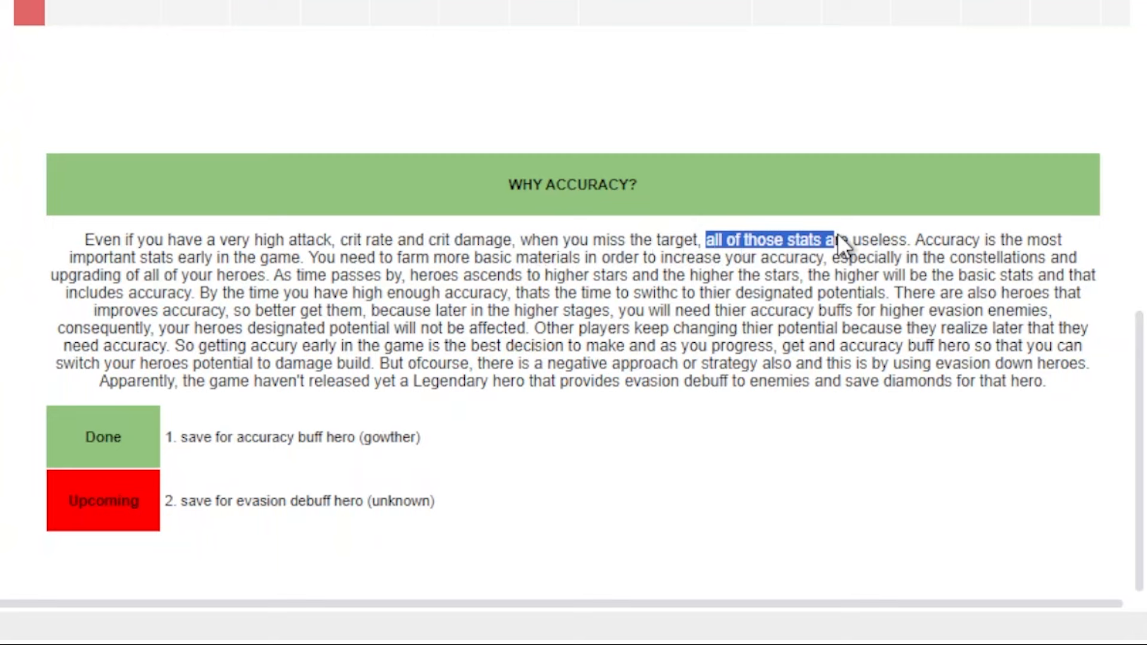
click(925, 245)
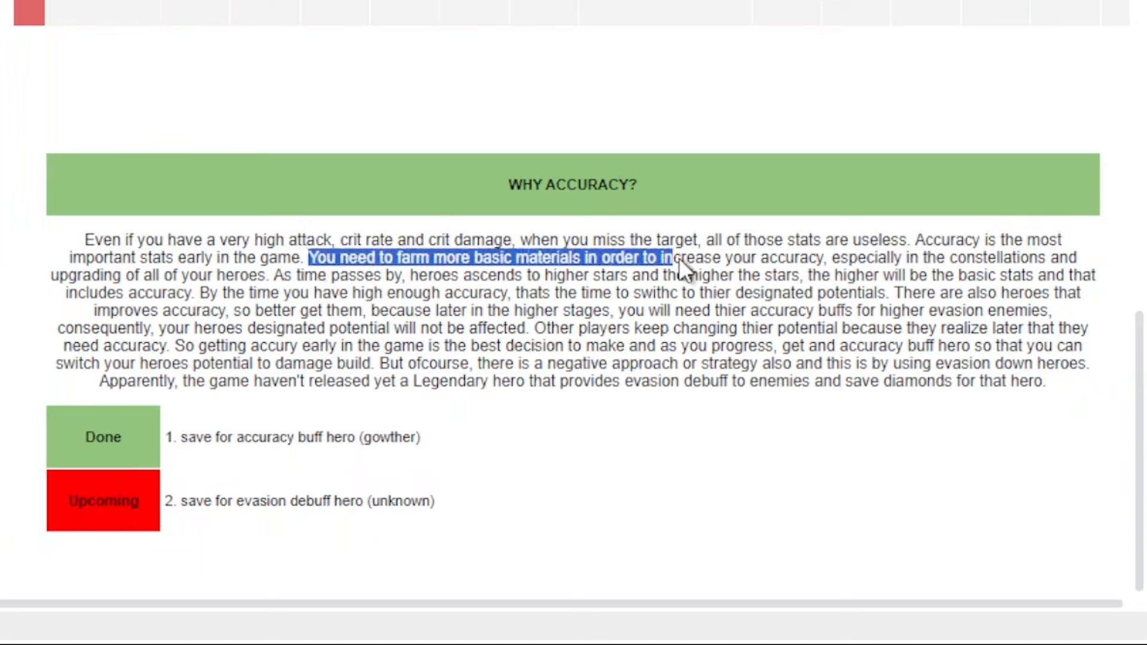
click(831, 266)
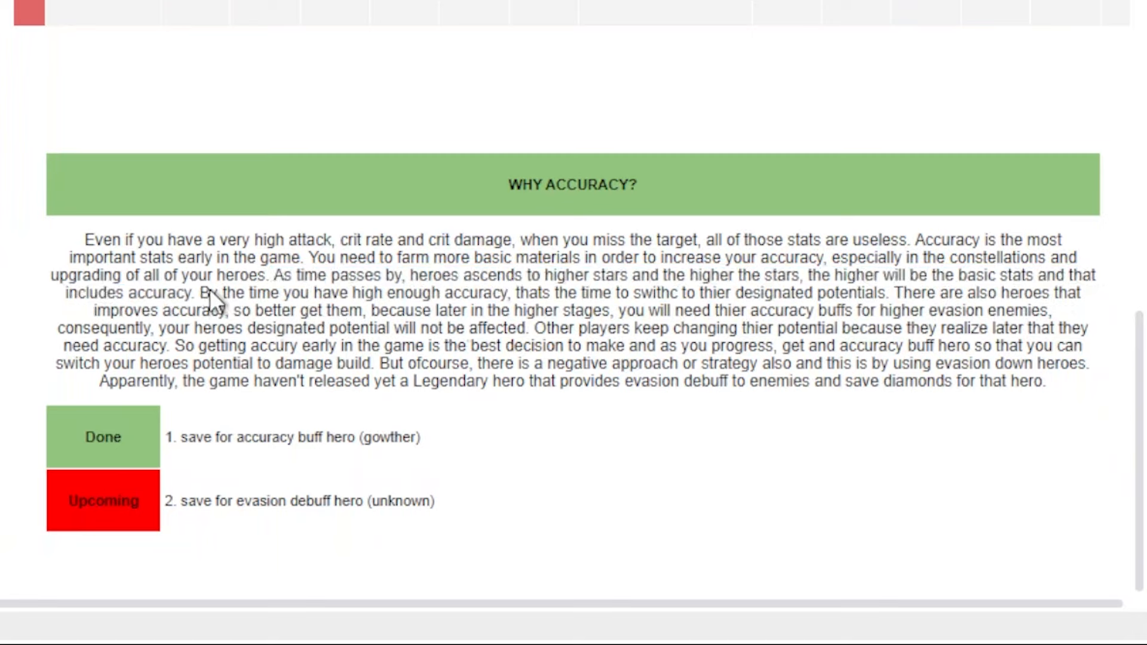
mouse_move(570, 304)
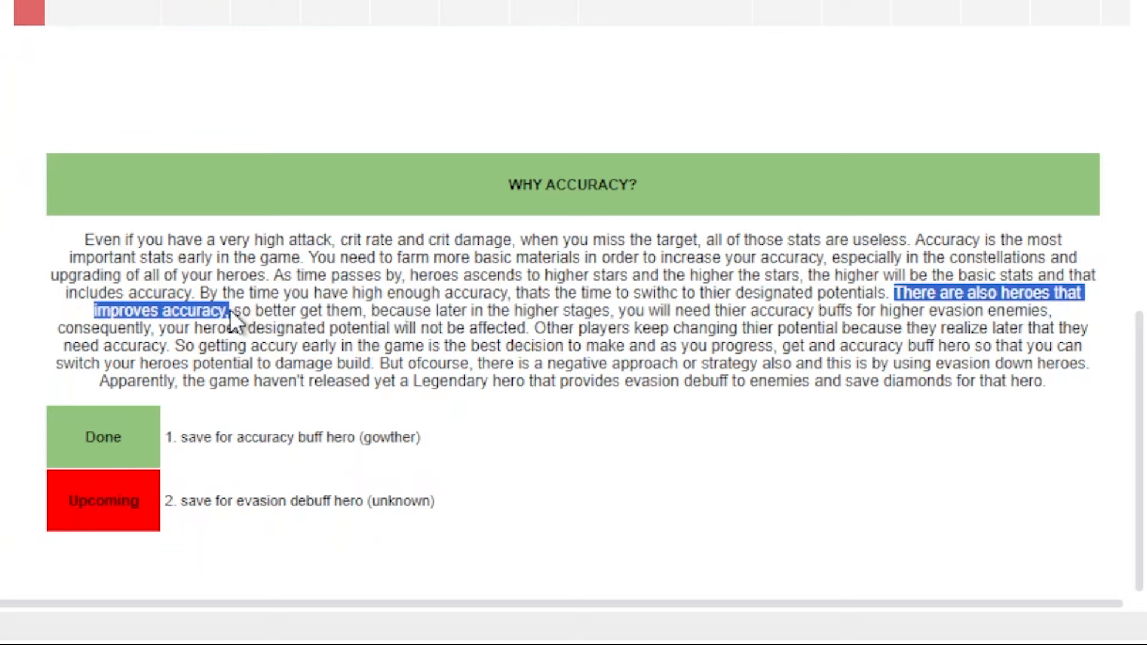
scroll(up, 3)
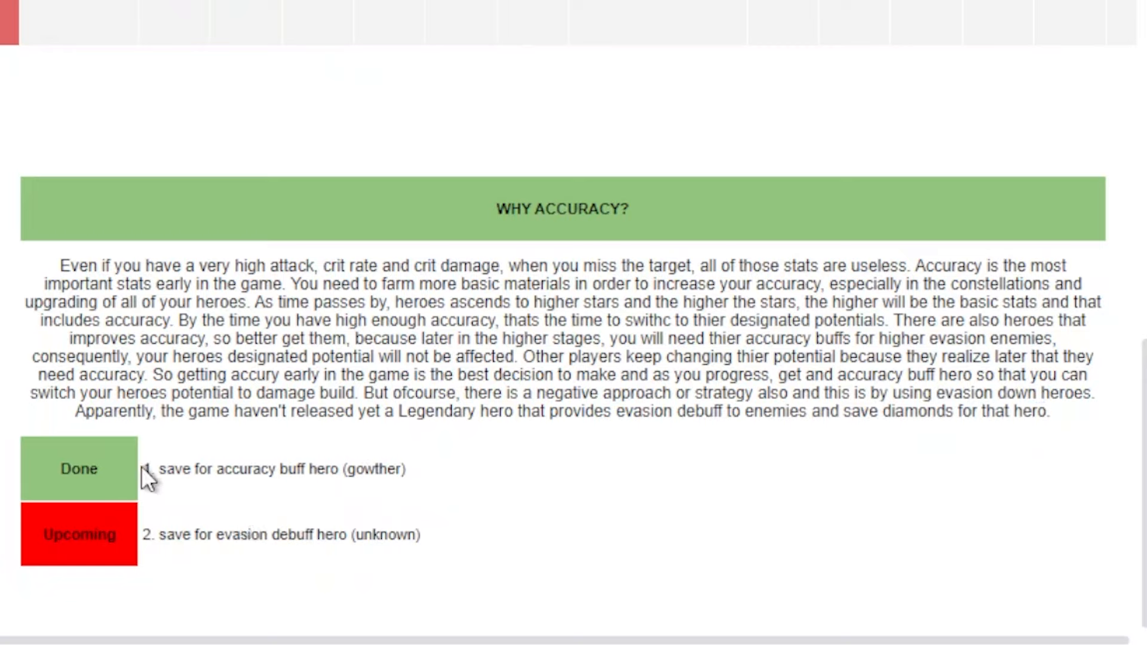
mouse_move(162, 479)
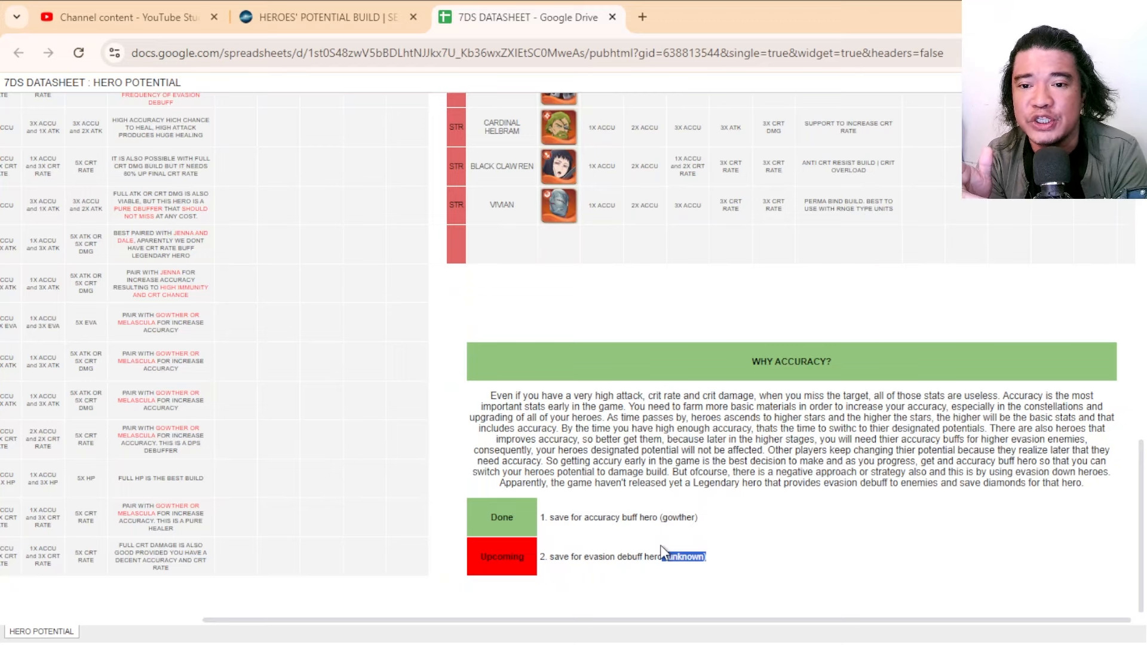
mouse_move(662, 551)
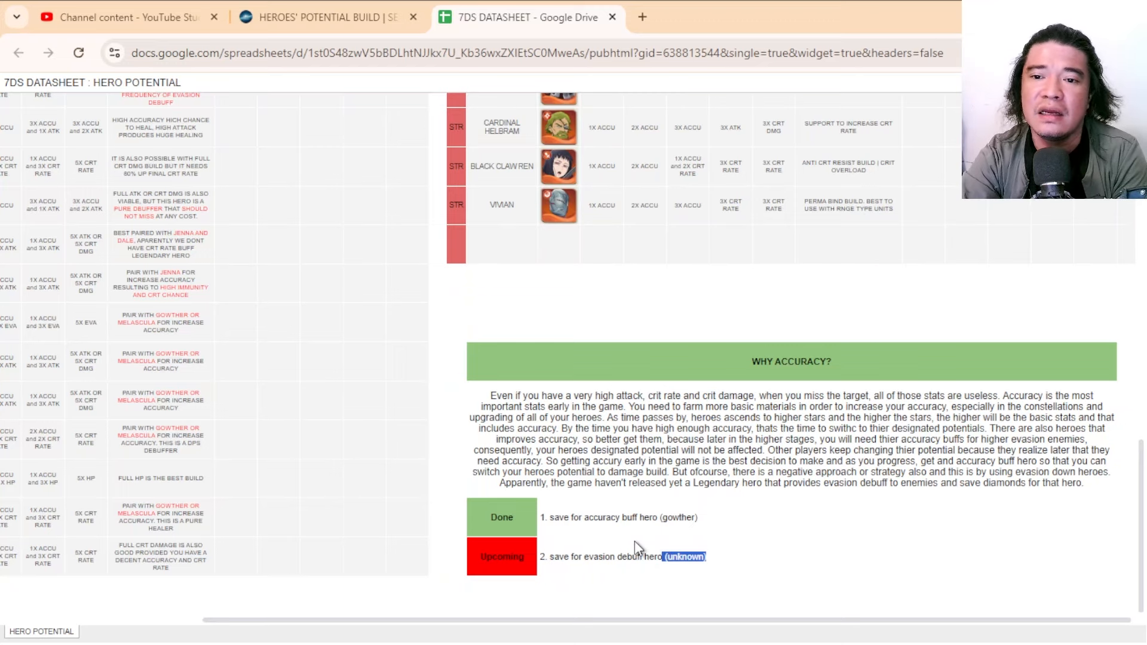
Scroll up to the Theoretical Potential of Heroes title and the hero build tables.
scroll(up, 3)
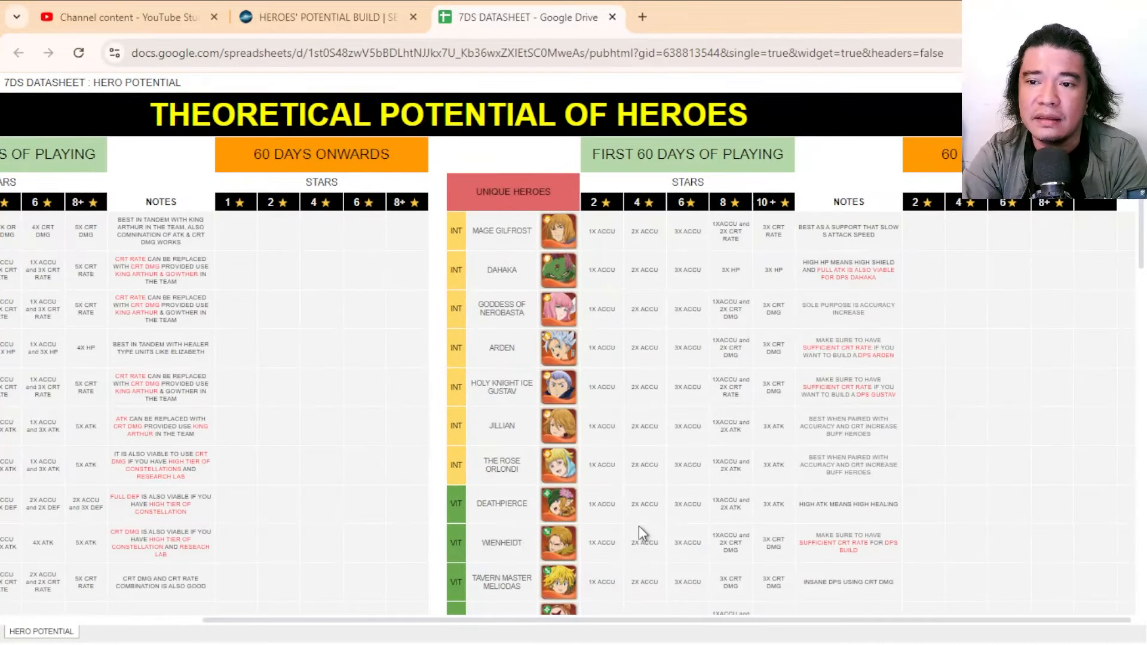